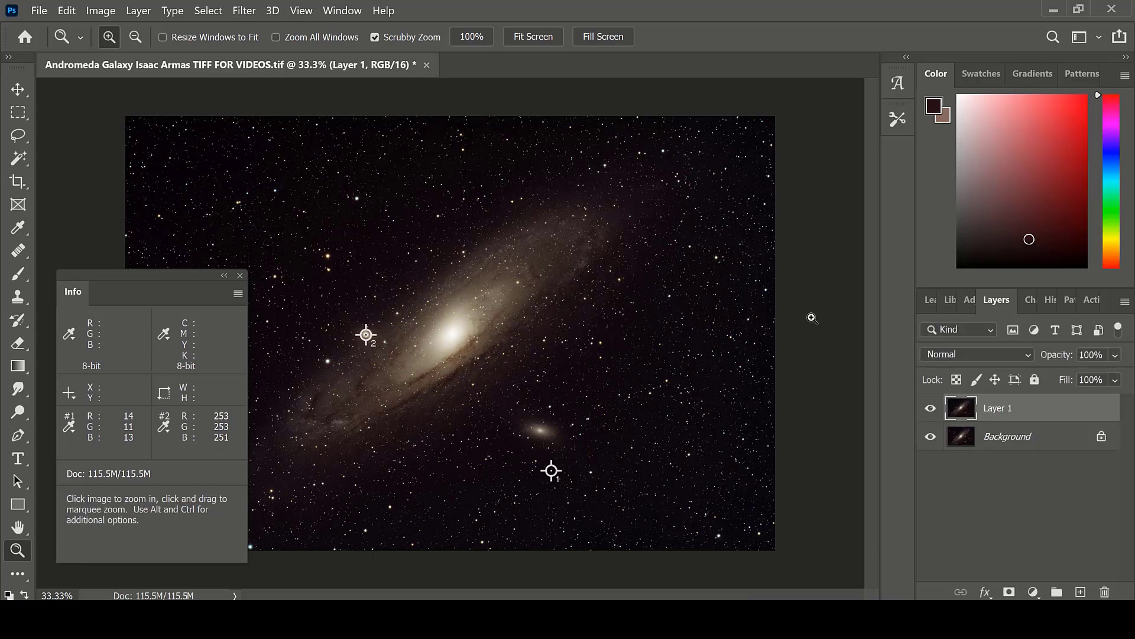
List the noise filters available for the Andromeda galaxy image.
{"action": "left_click", "coordinate": [244, 10]}
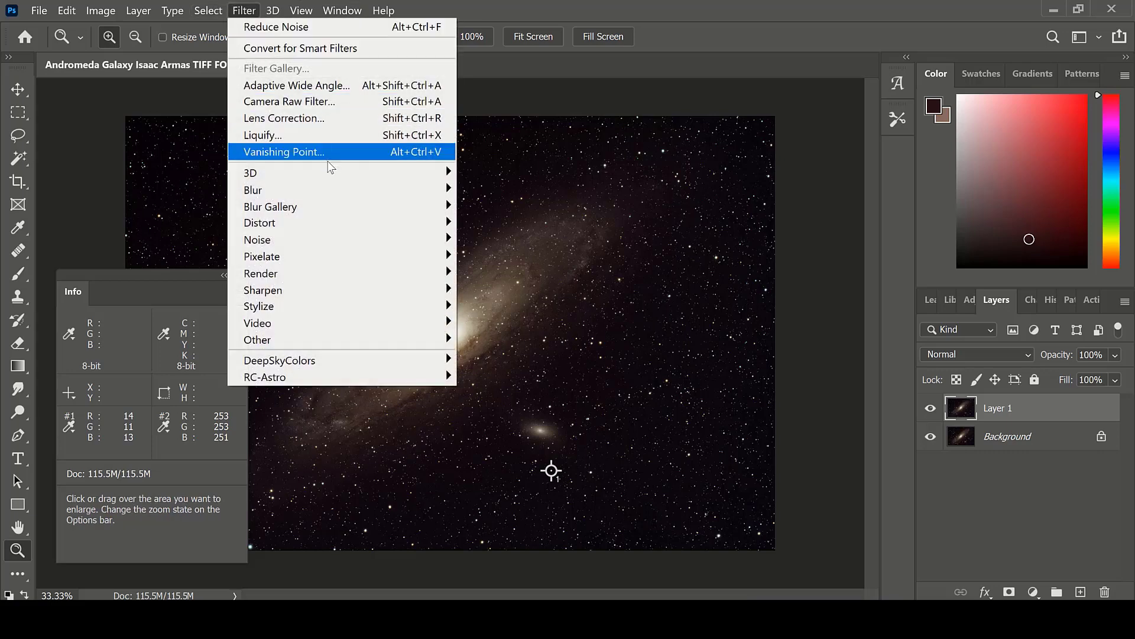
{"action": "mouse_move", "coordinate": [257, 240]}
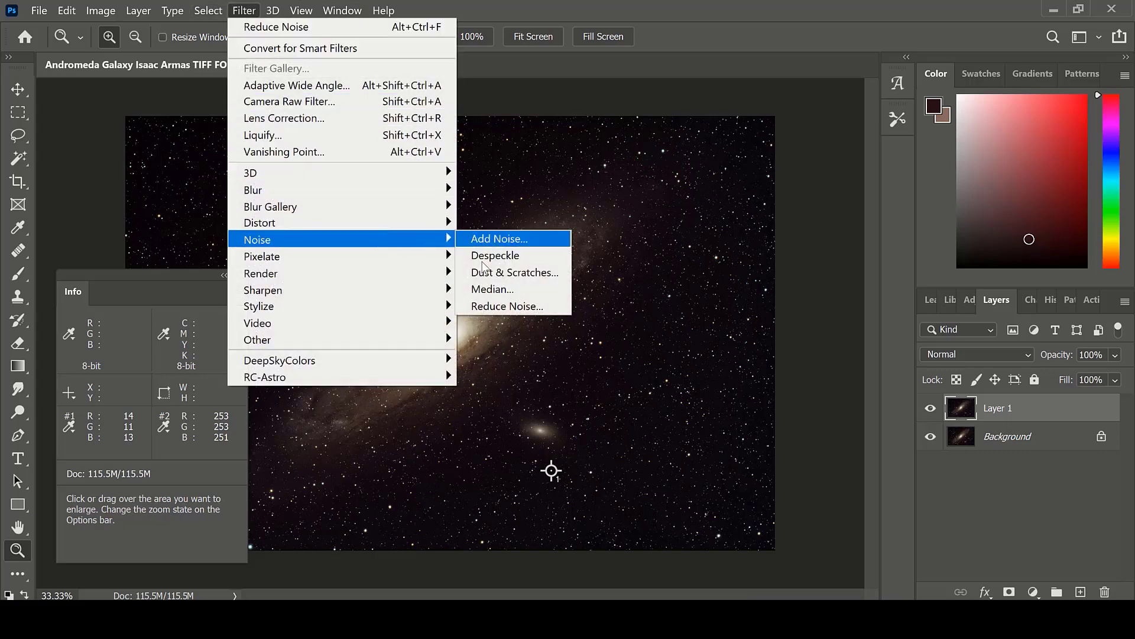
Bring up Reduce Noise with defaults: Strength 10, Preserve Details 80%, Color Noise 40%, Sharpen 10%.
{"action": "left_click", "coordinate": [507, 305]}
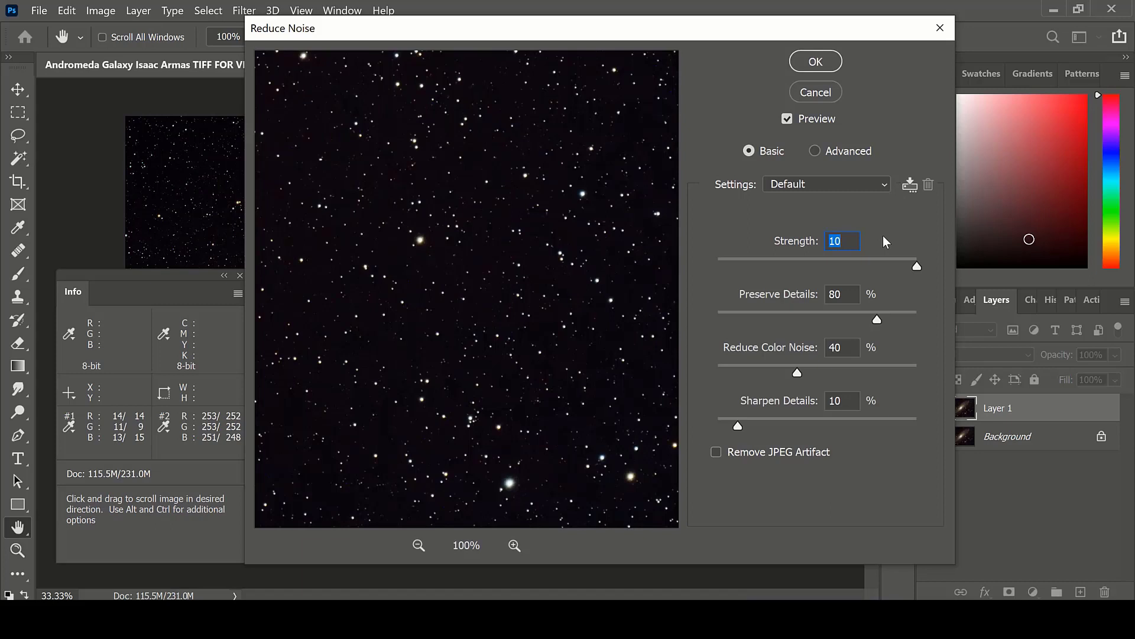
{"action": "mouse_move", "coordinate": [858, 241]}
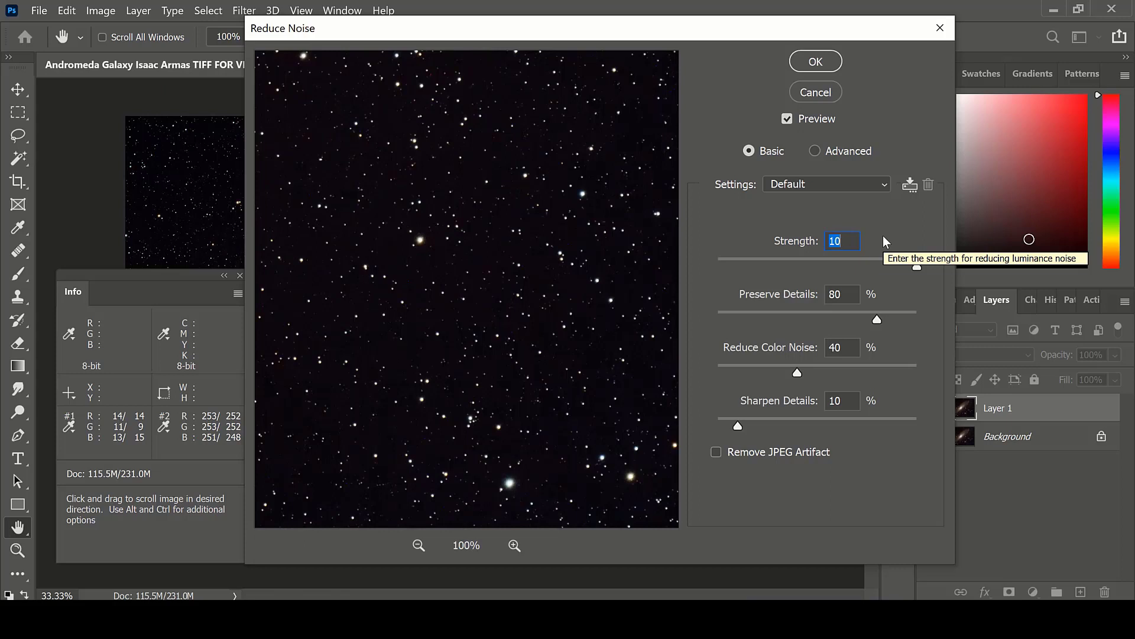
{"action": "mouse_move", "coordinate": [906, 296]}
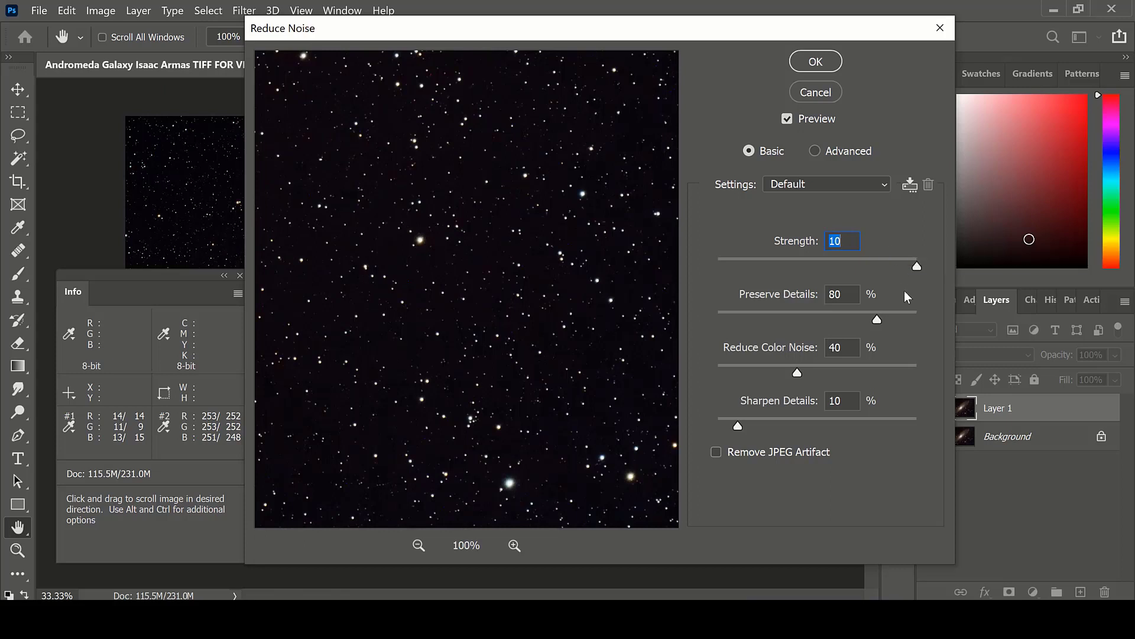
{"action": "mouse_move", "coordinate": [900, 303]}
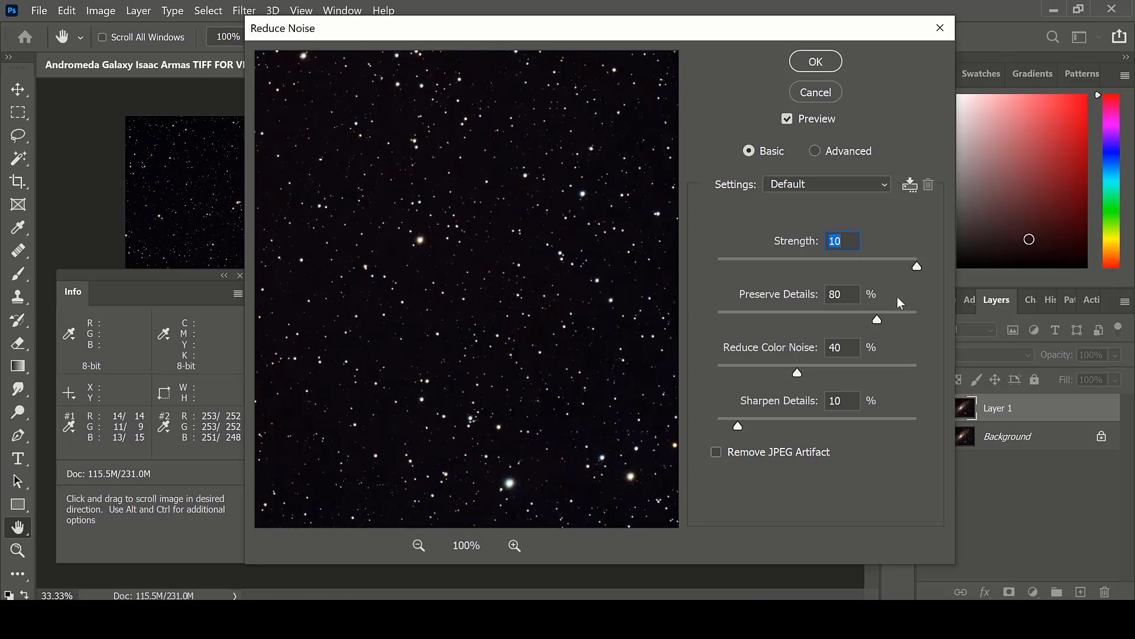
{"action": "mouse_move", "coordinate": [898, 300]}
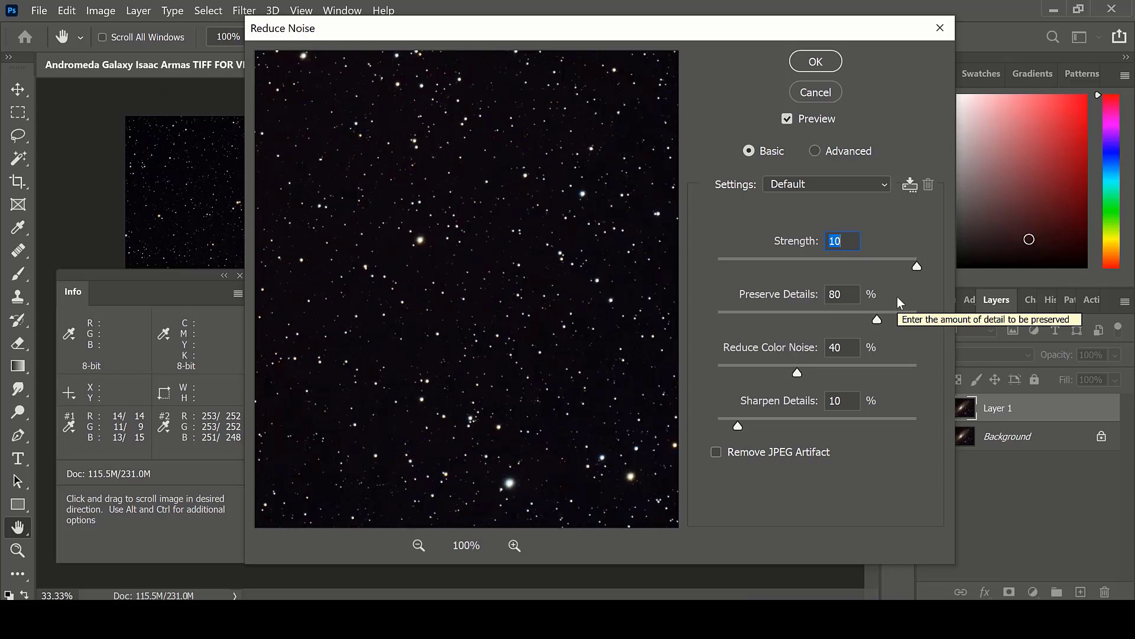
{"action": "mouse_move", "coordinate": [894, 356]}
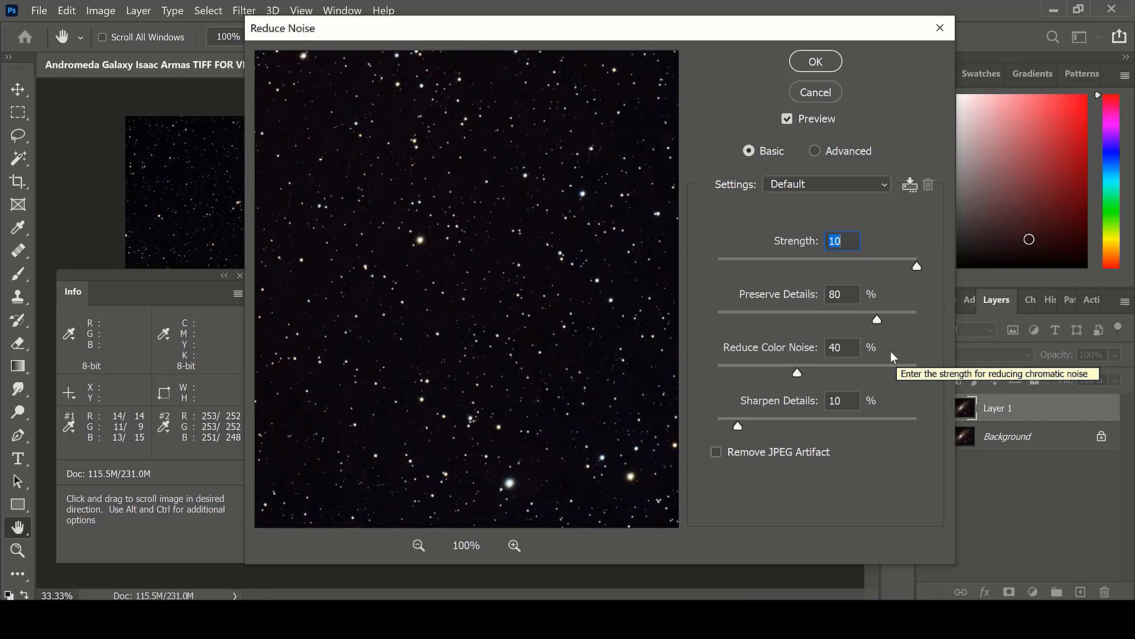
{"action": "mouse_move", "coordinate": [901, 408]}
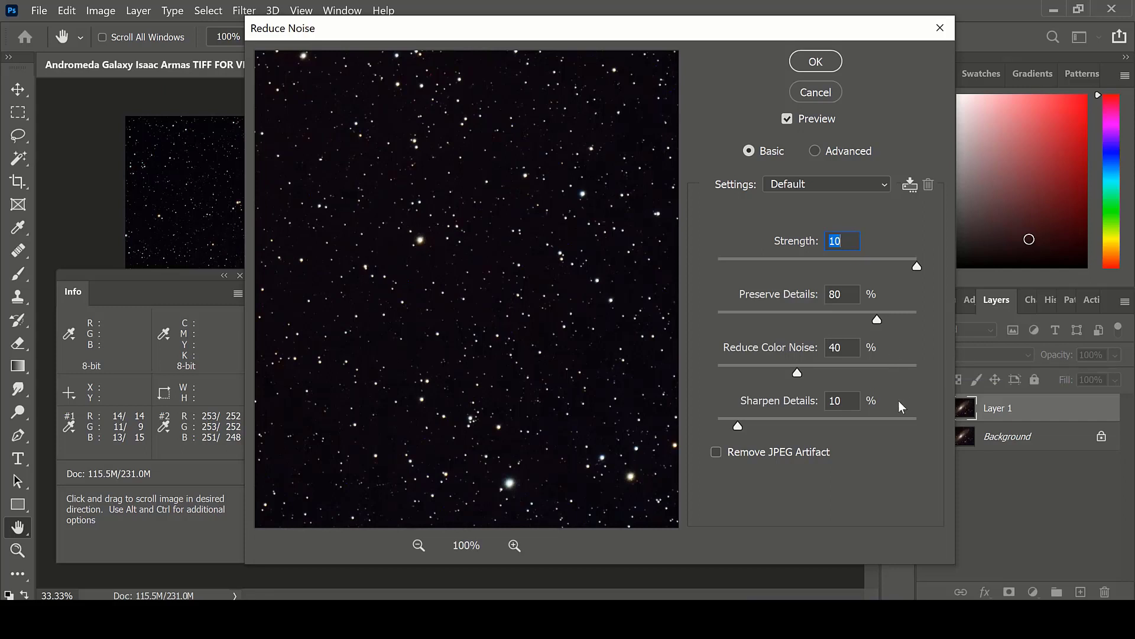
{"action": "mouse_move", "coordinate": [901, 405]}
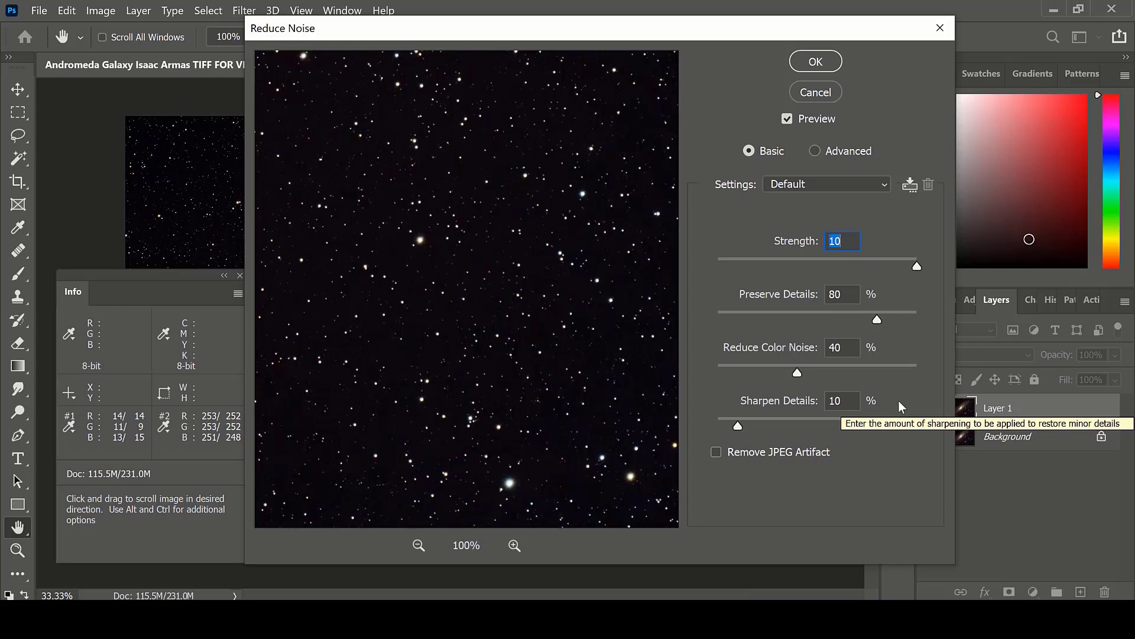
{"action": "mouse_move", "coordinate": [806, 473]}
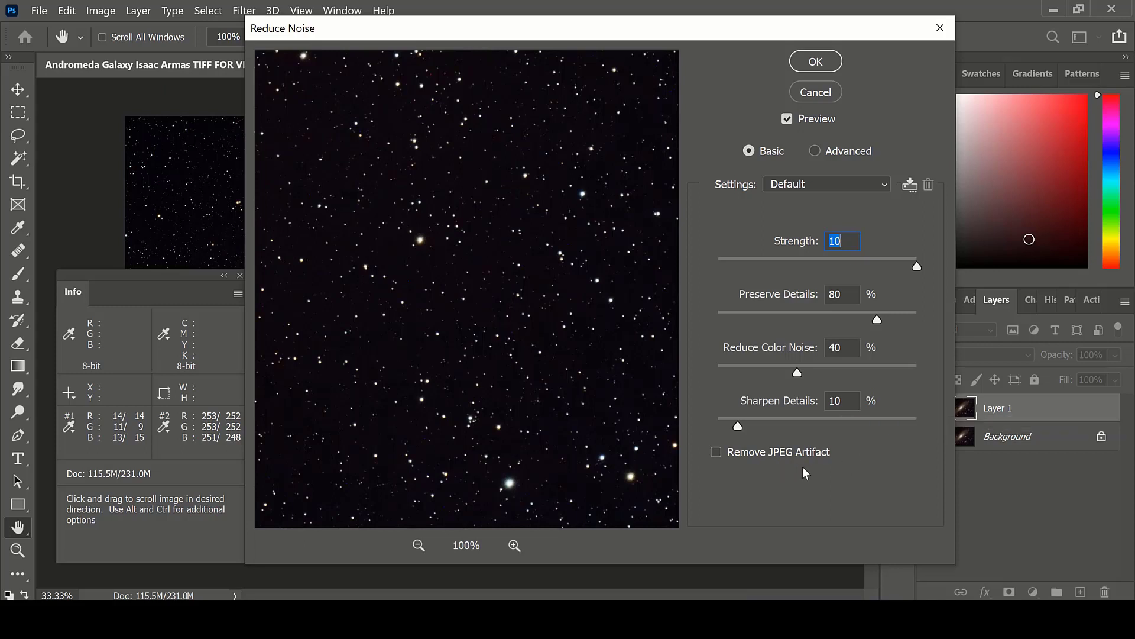
{"action": "mouse_move", "coordinate": [798, 463]}
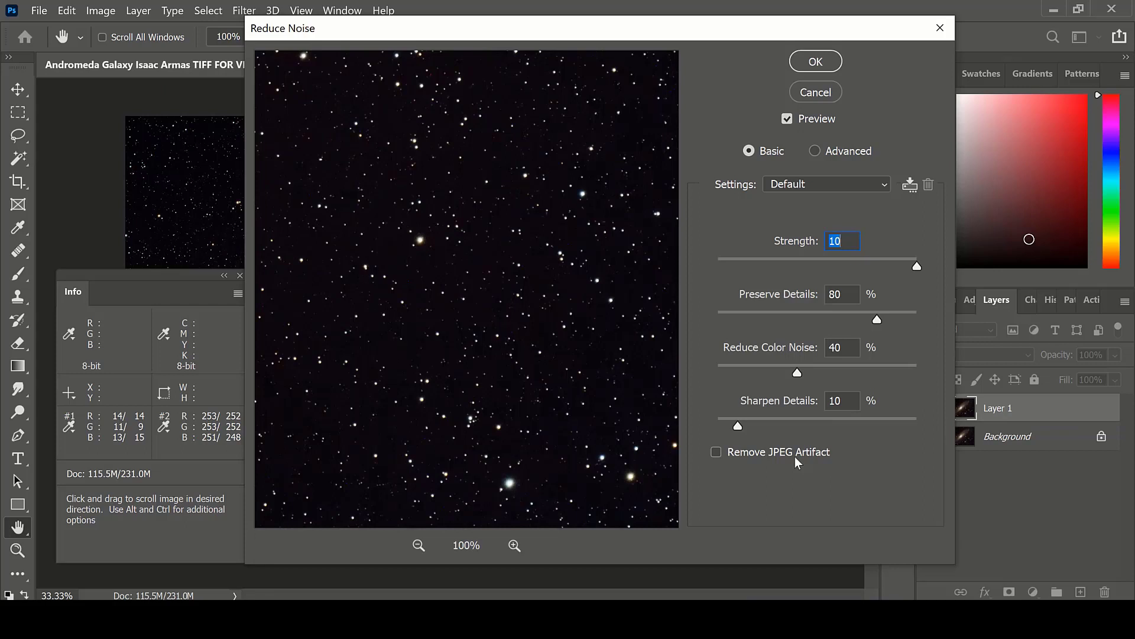
{"action": "mouse_move", "coordinate": [852, 153]}
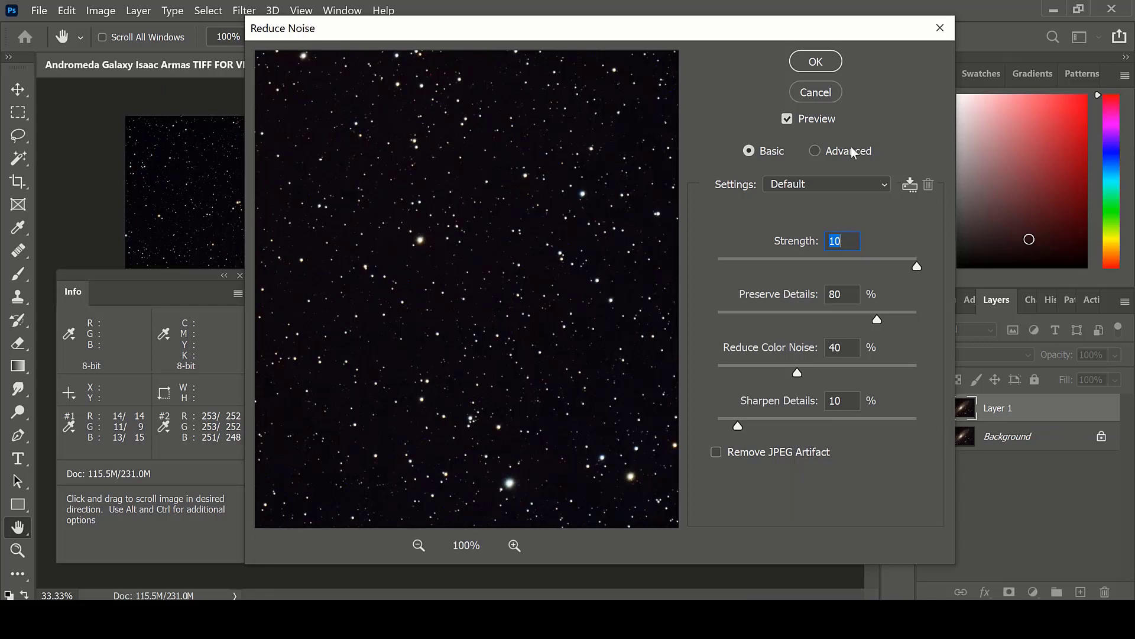
{"action": "mouse_move", "coordinate": [848, 150]}
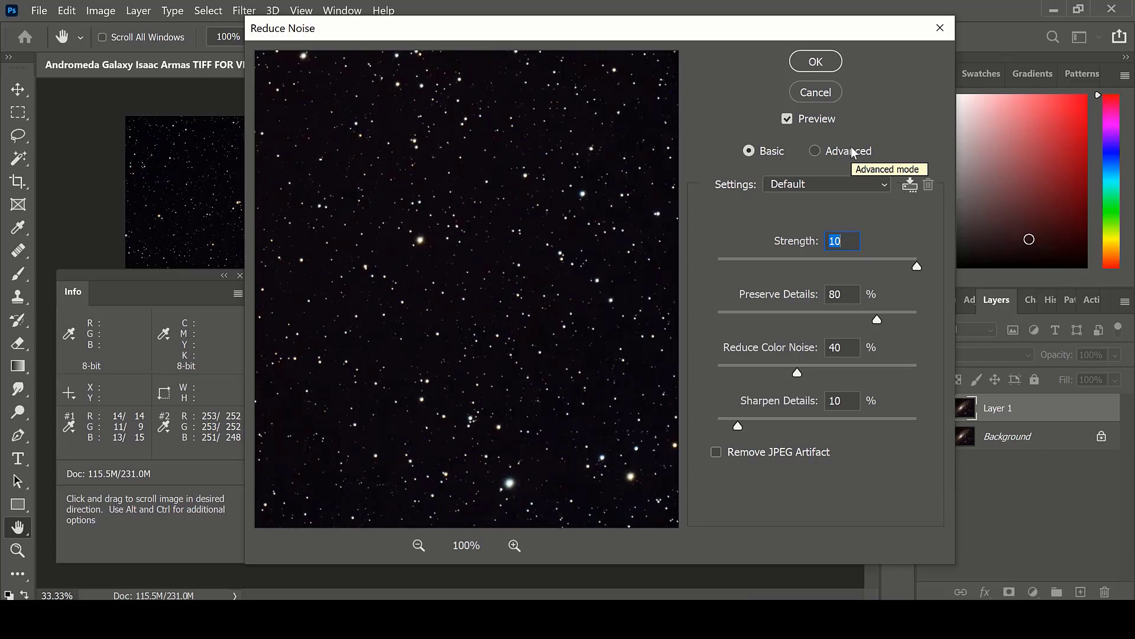
{"action": "mouse_move", "coordinate": [805, 249]}
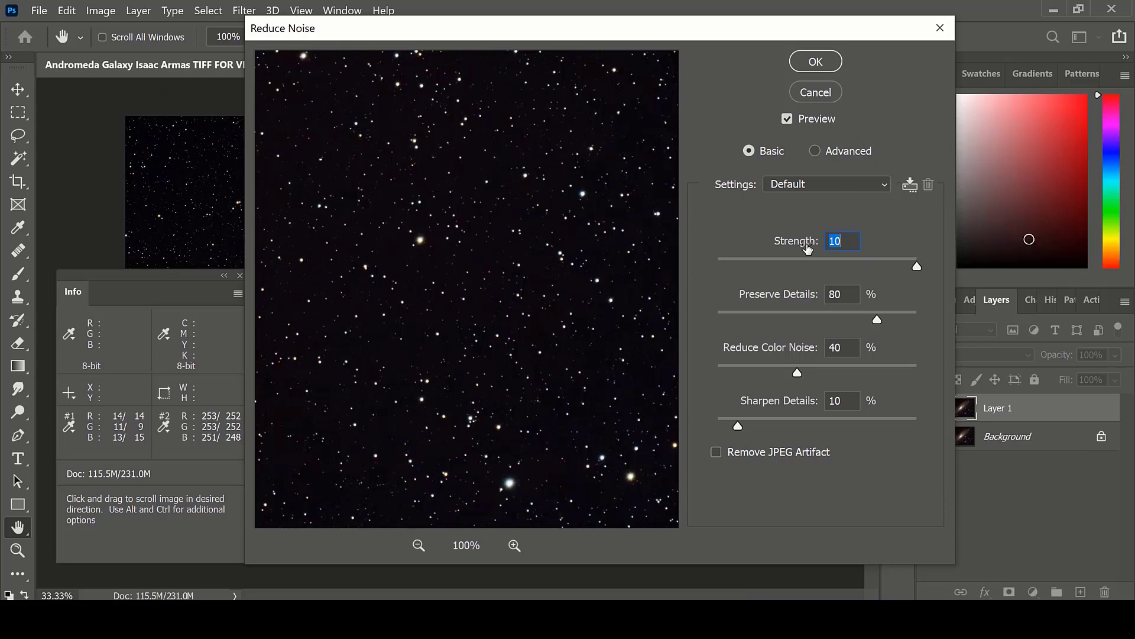
{"action": "mouse_move", "coordinate": [889, 246]}
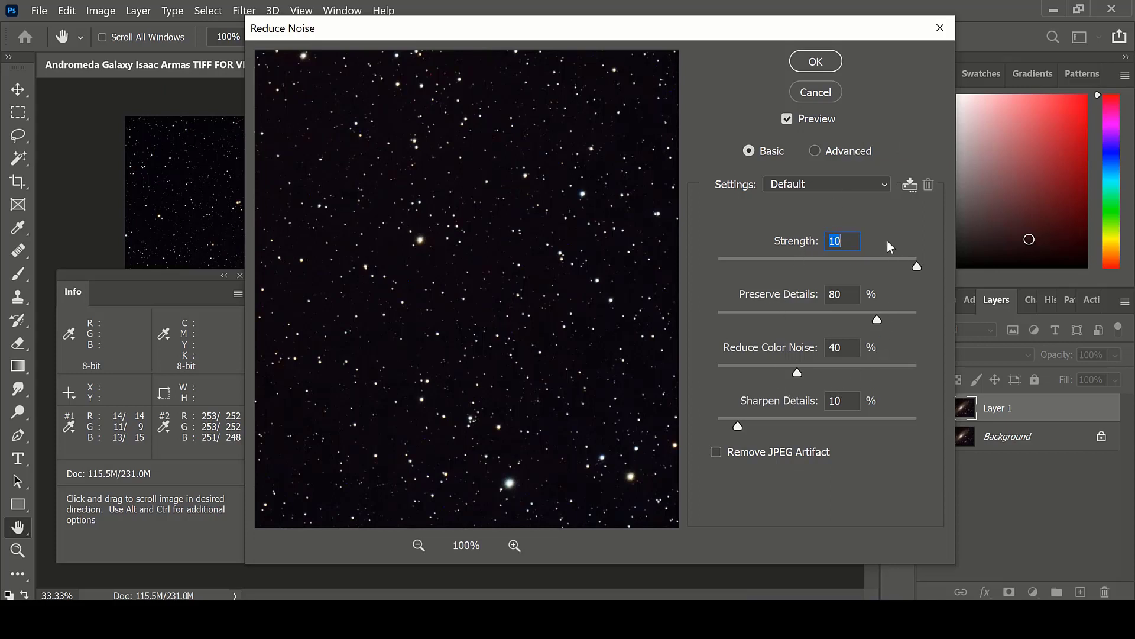
{"action": "mouse_move", "coordinate": [887, 246]}
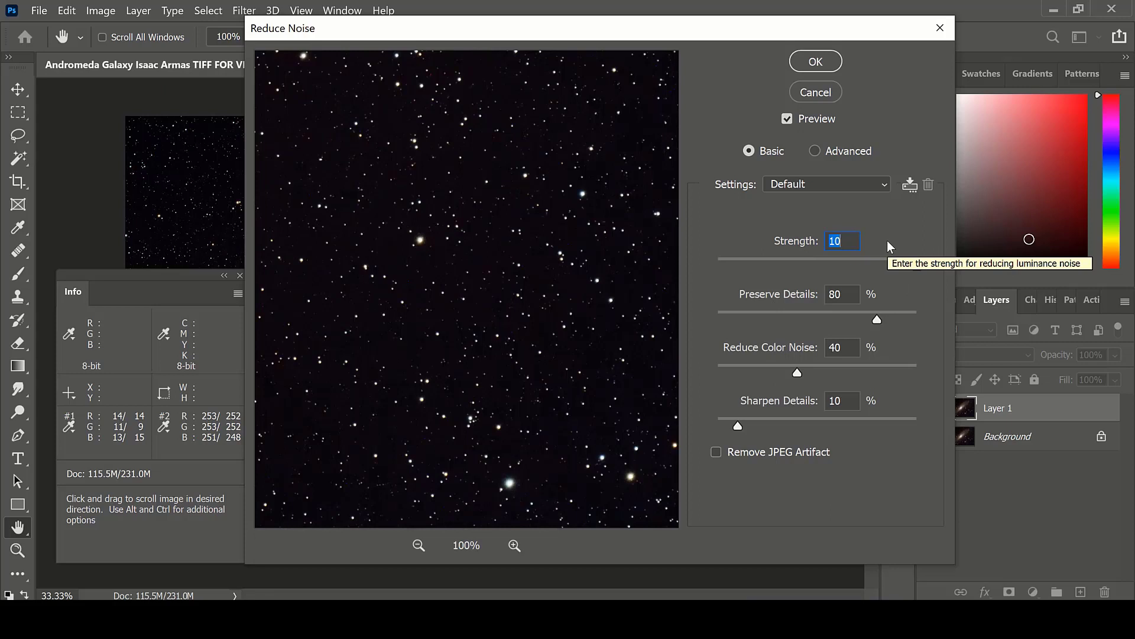
{"action": "mouse_move", "coordinate": [875, 240]}
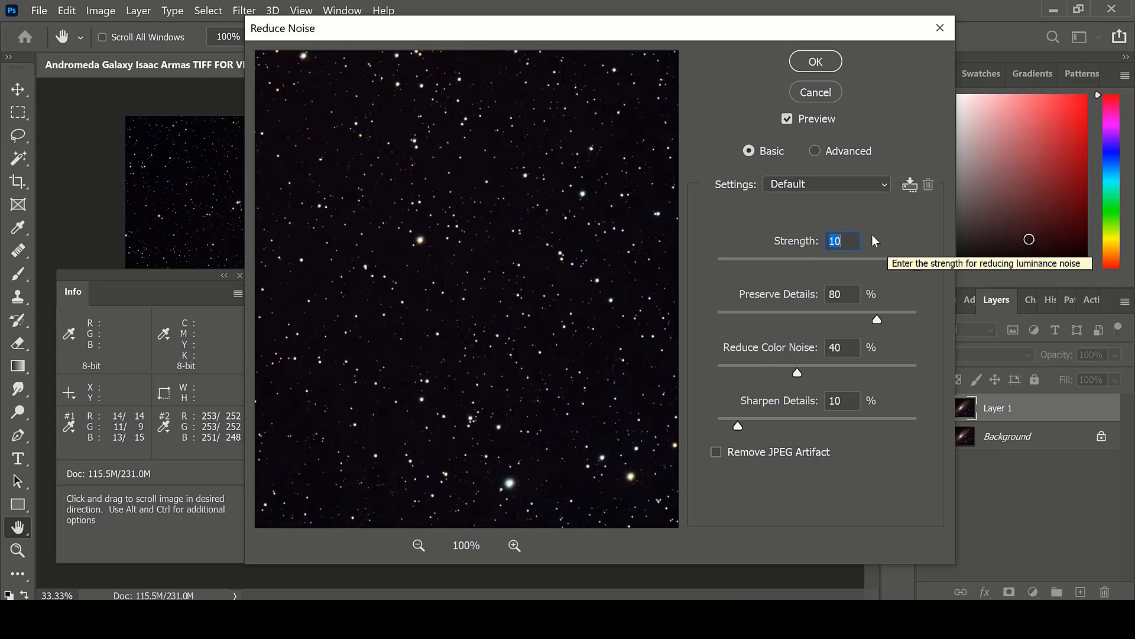
{"action": "mouse_move", "coordinate": [860, 407]}
{"action": "type", "text": "40"}
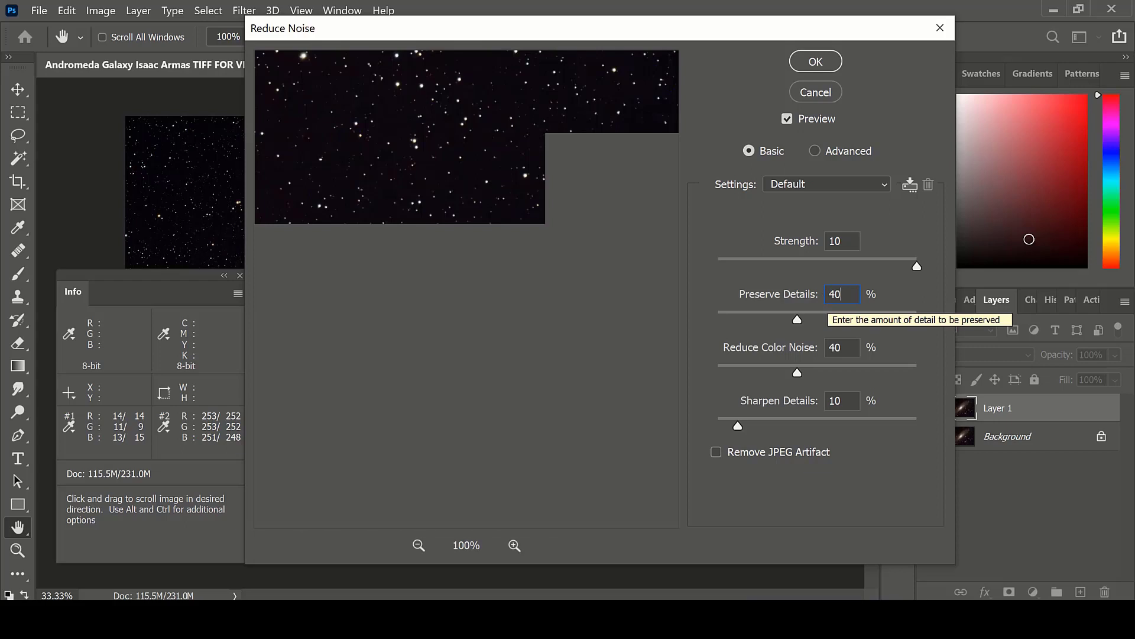
{"action": "mouse_move", "coordinate": [849, 352]}
{"action": "type", "text": "80"}
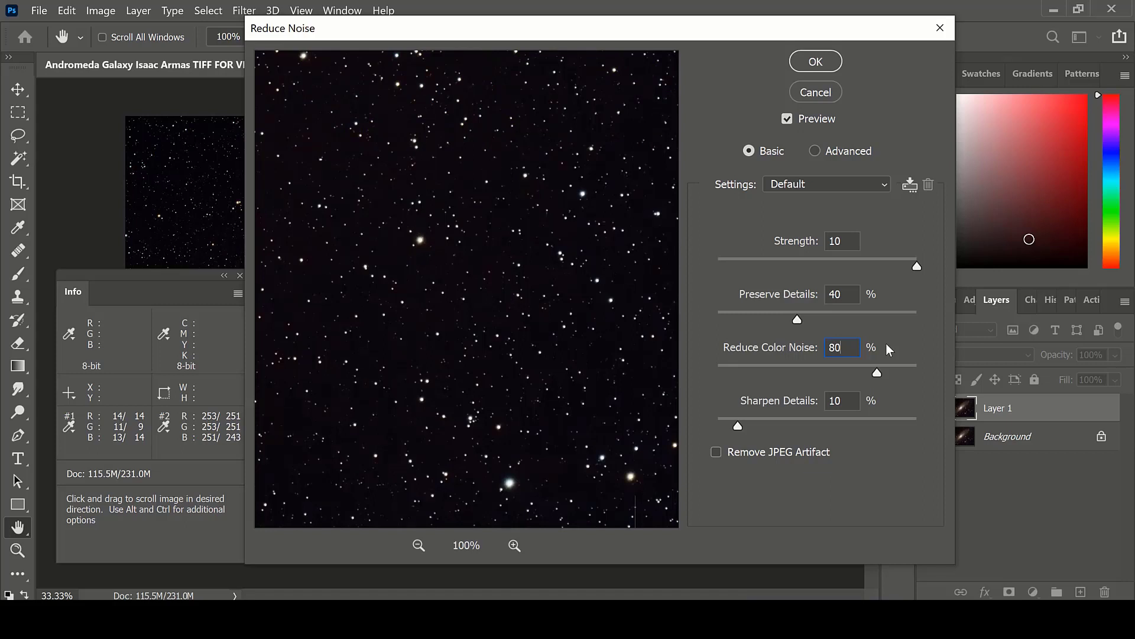
{"action": "mouse_move", "coordinate": [132, 460]}
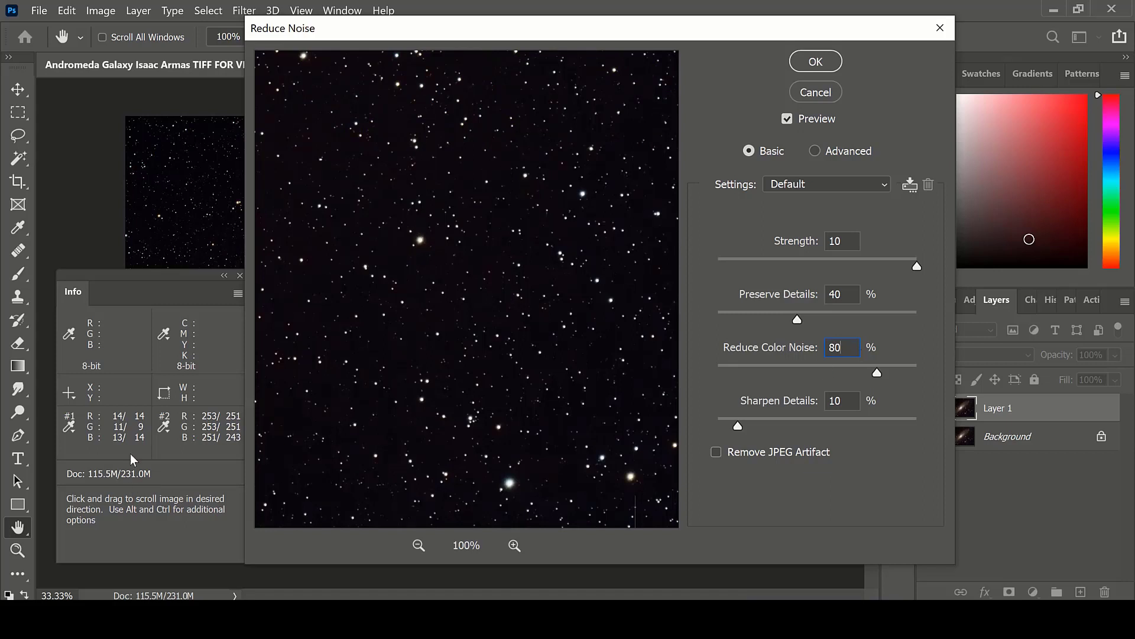
{"action": "mouse_move", "coordinate": [206, 414]}
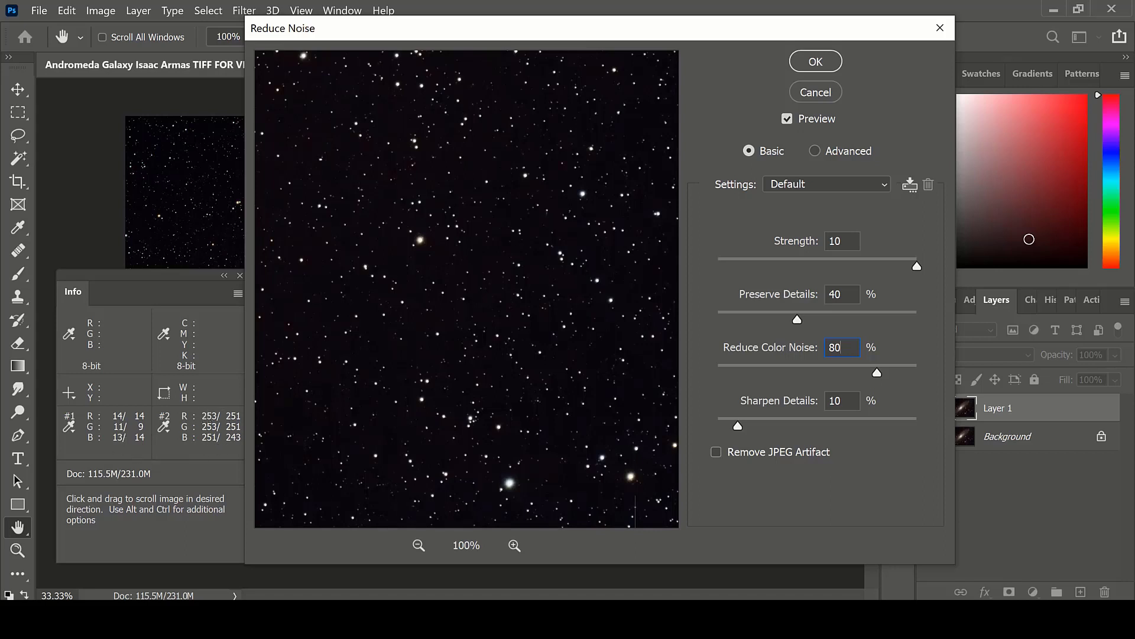
{"action": "mouse_move", "coordinate": [126, 423]}
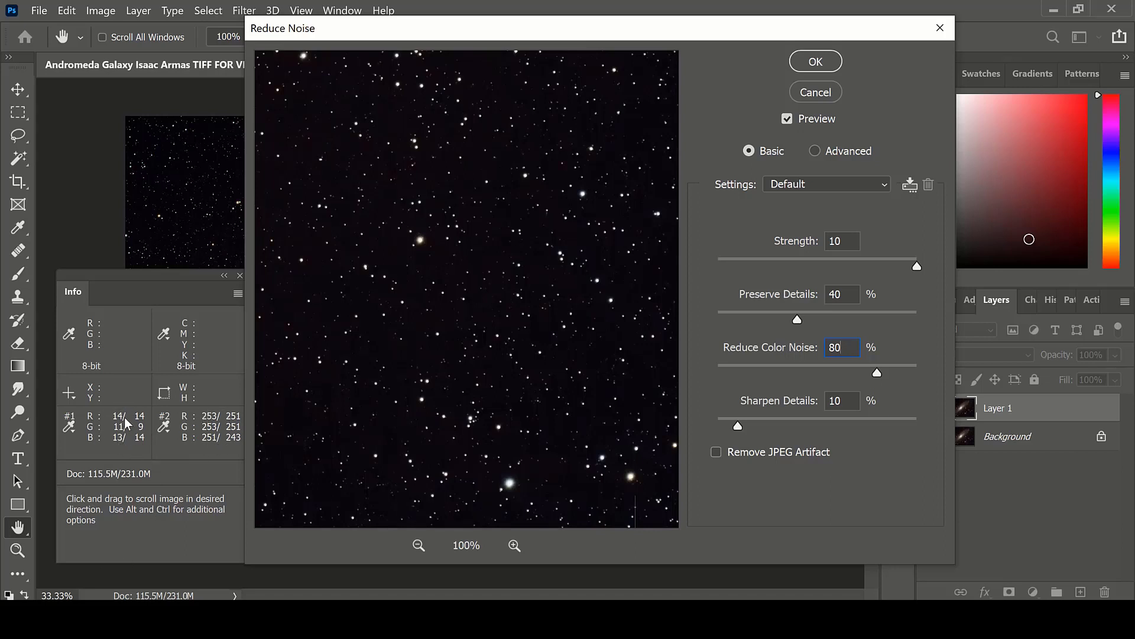
{"action": "mouse_move", "coordinate": [149, 426]}
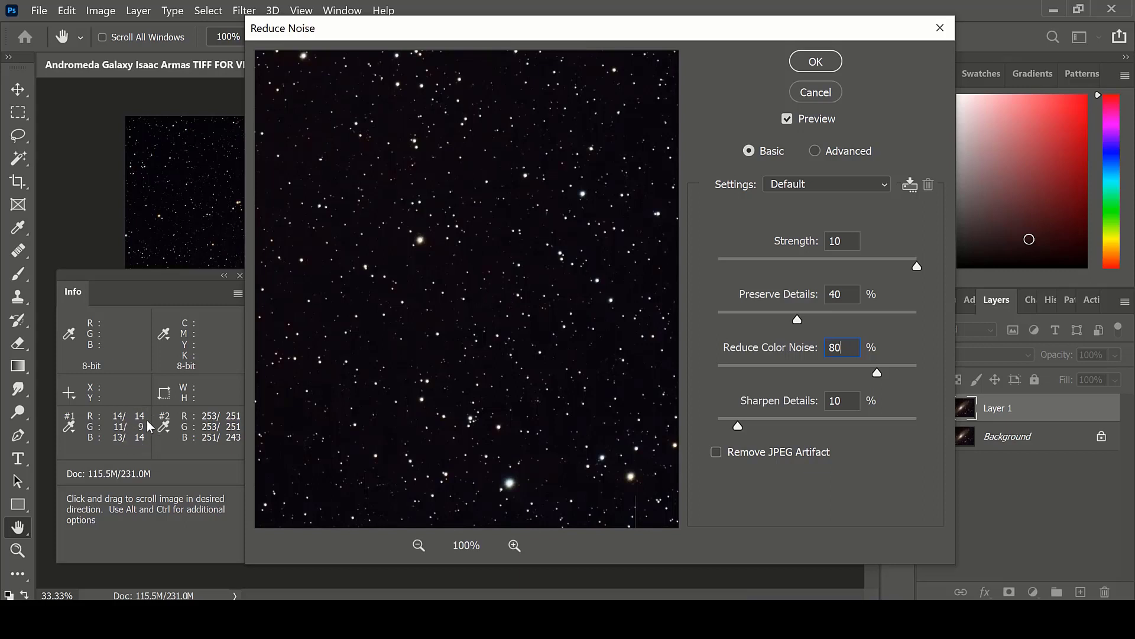
{"action": "mouse_move", "coordinate": [727, 245]}
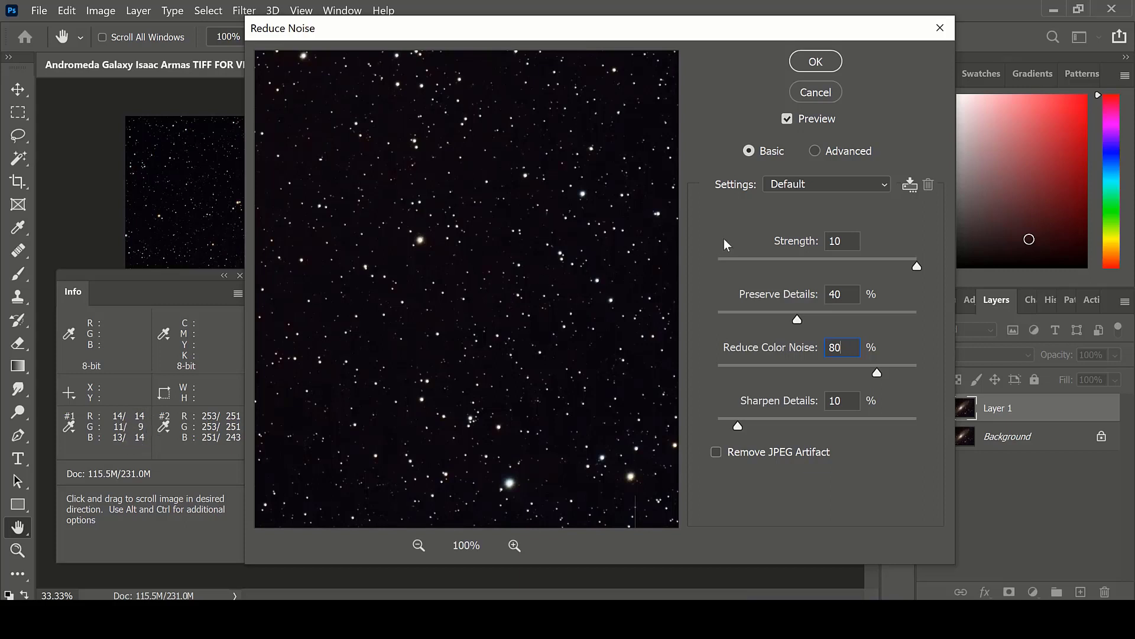
{"action": "mouse_move", "coordinate": [727, 245]}
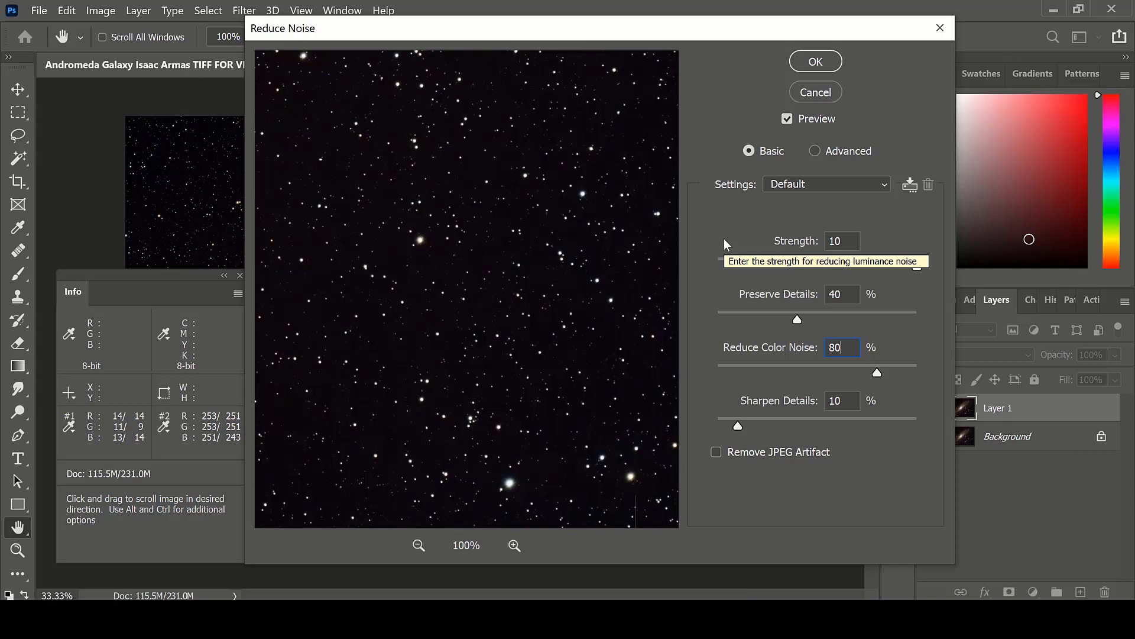
{"action": "mouse_move", "coordinate": [726, 245]}
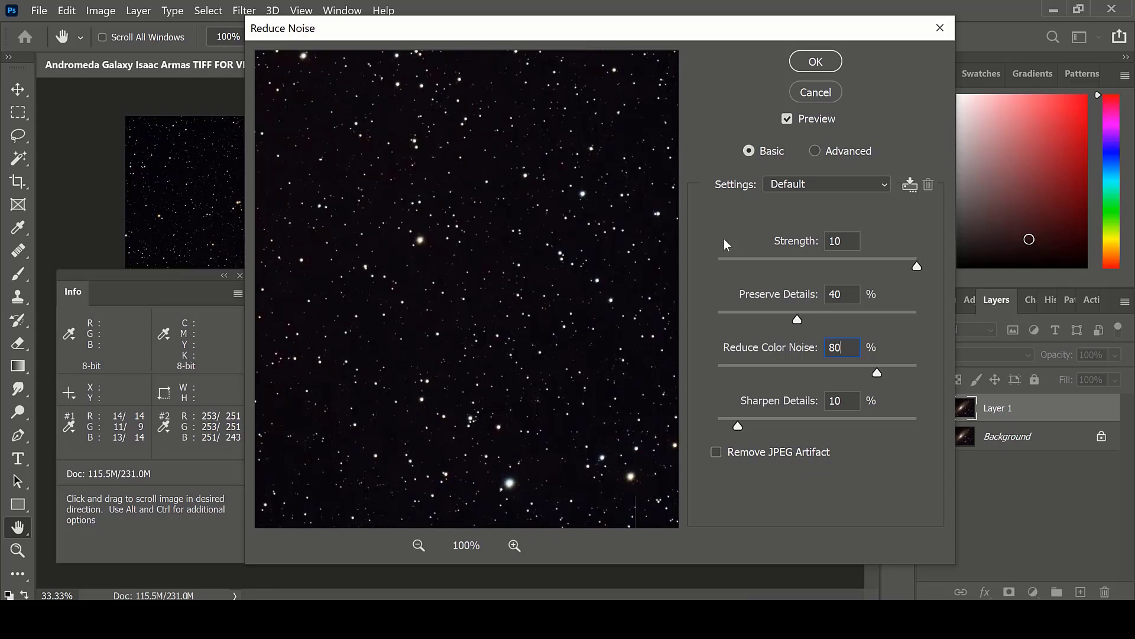
{"action": "mouse_move", "coordinate": [710, 239]}
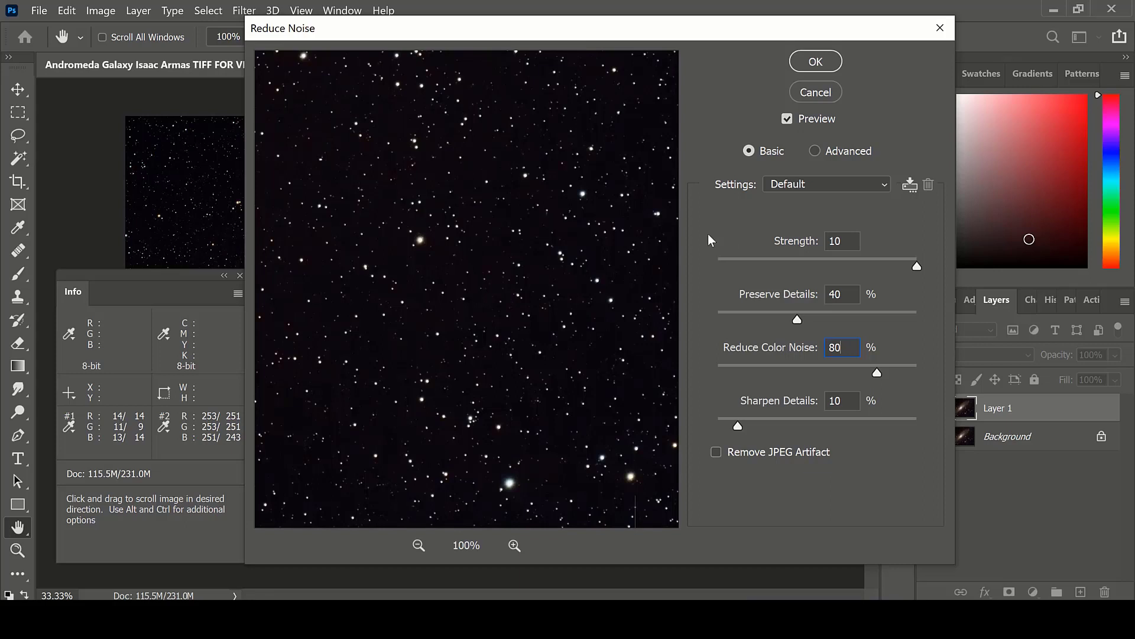
{"action": "mouse_move", "coordinate": [149, 405]}
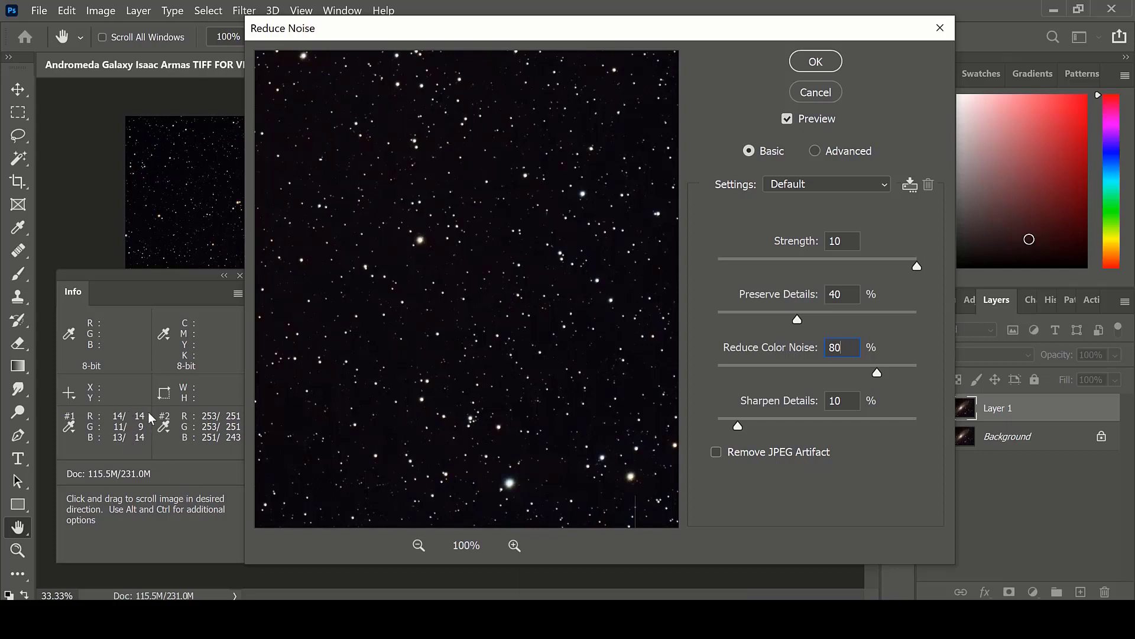
{"action": "mouse_move", "coordinate": [740, 210]}
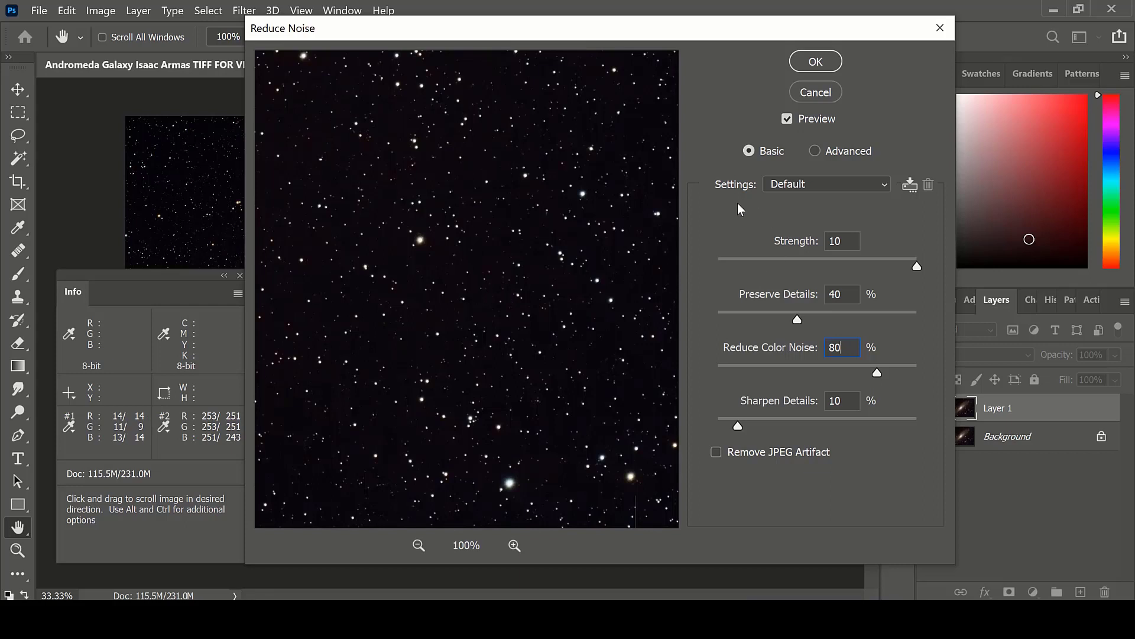
{"action": "mouse_move", "coordinate": [148, 451]}
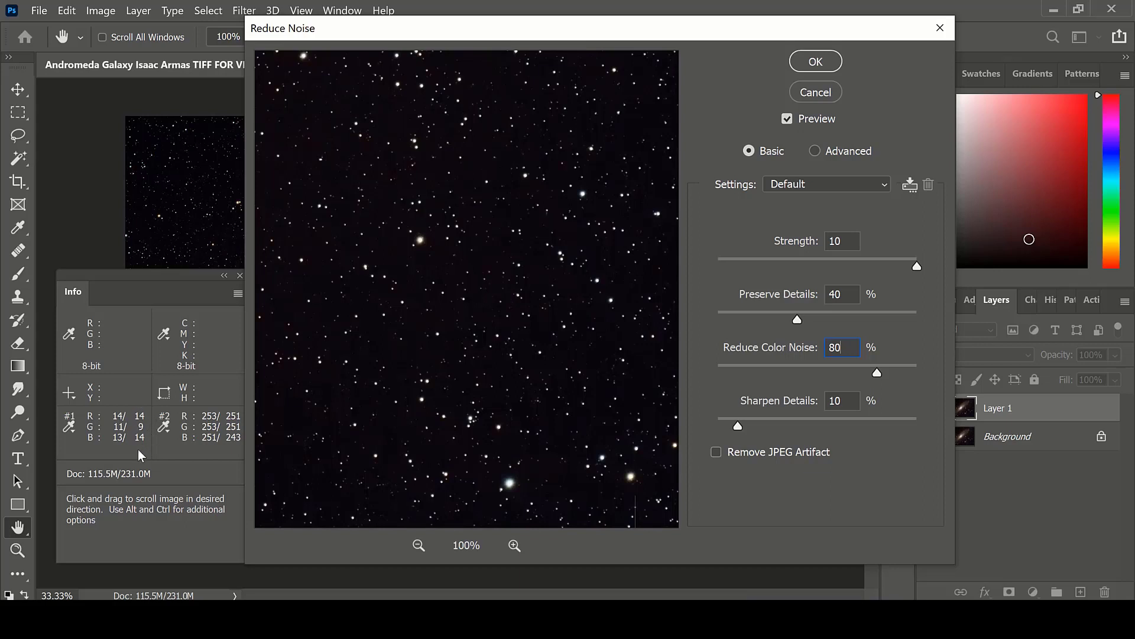
{"action": "mouse_move", "coordinate": [527, 232]}
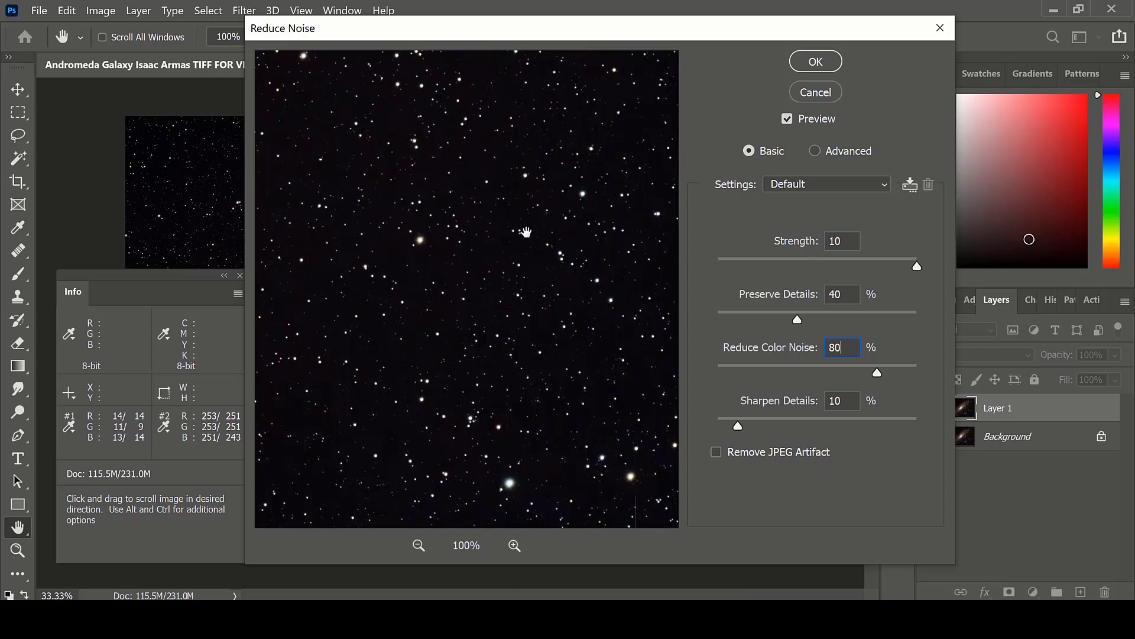
{"action": "mouse_move", "coordinate": [858, 398]}
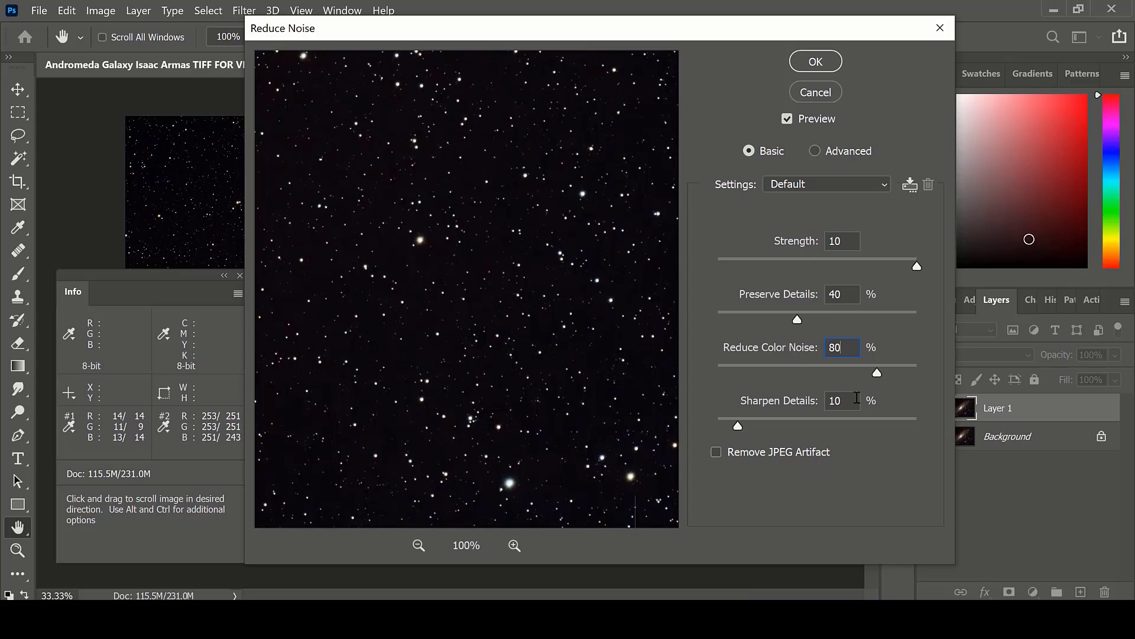